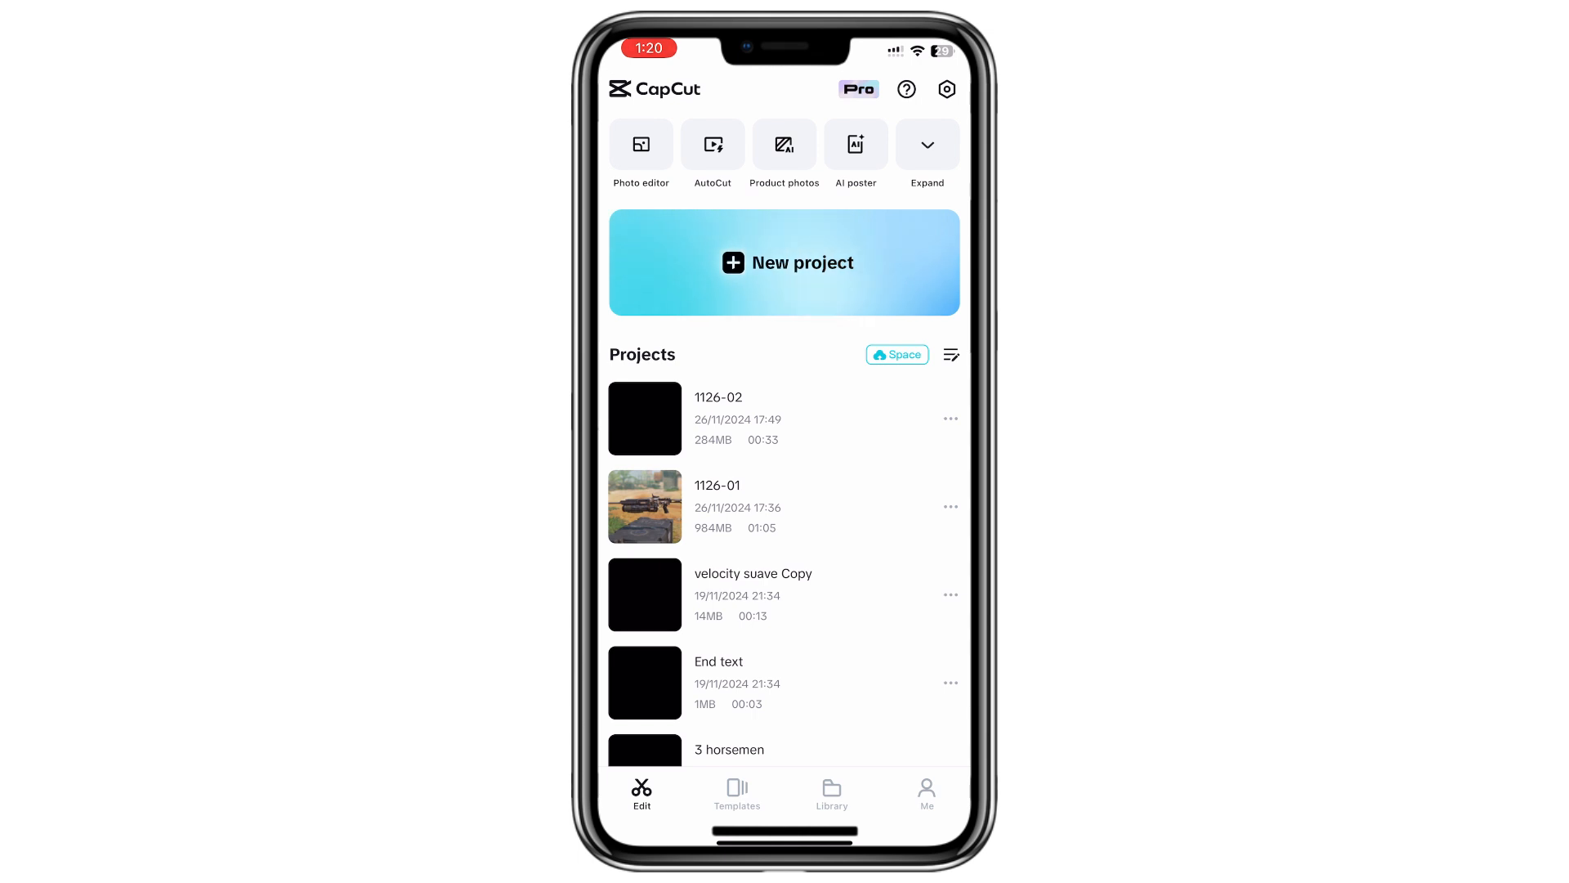
# Clear the 1.7GB cache from the Me tab's settings
pyautogui.click(924, 793)
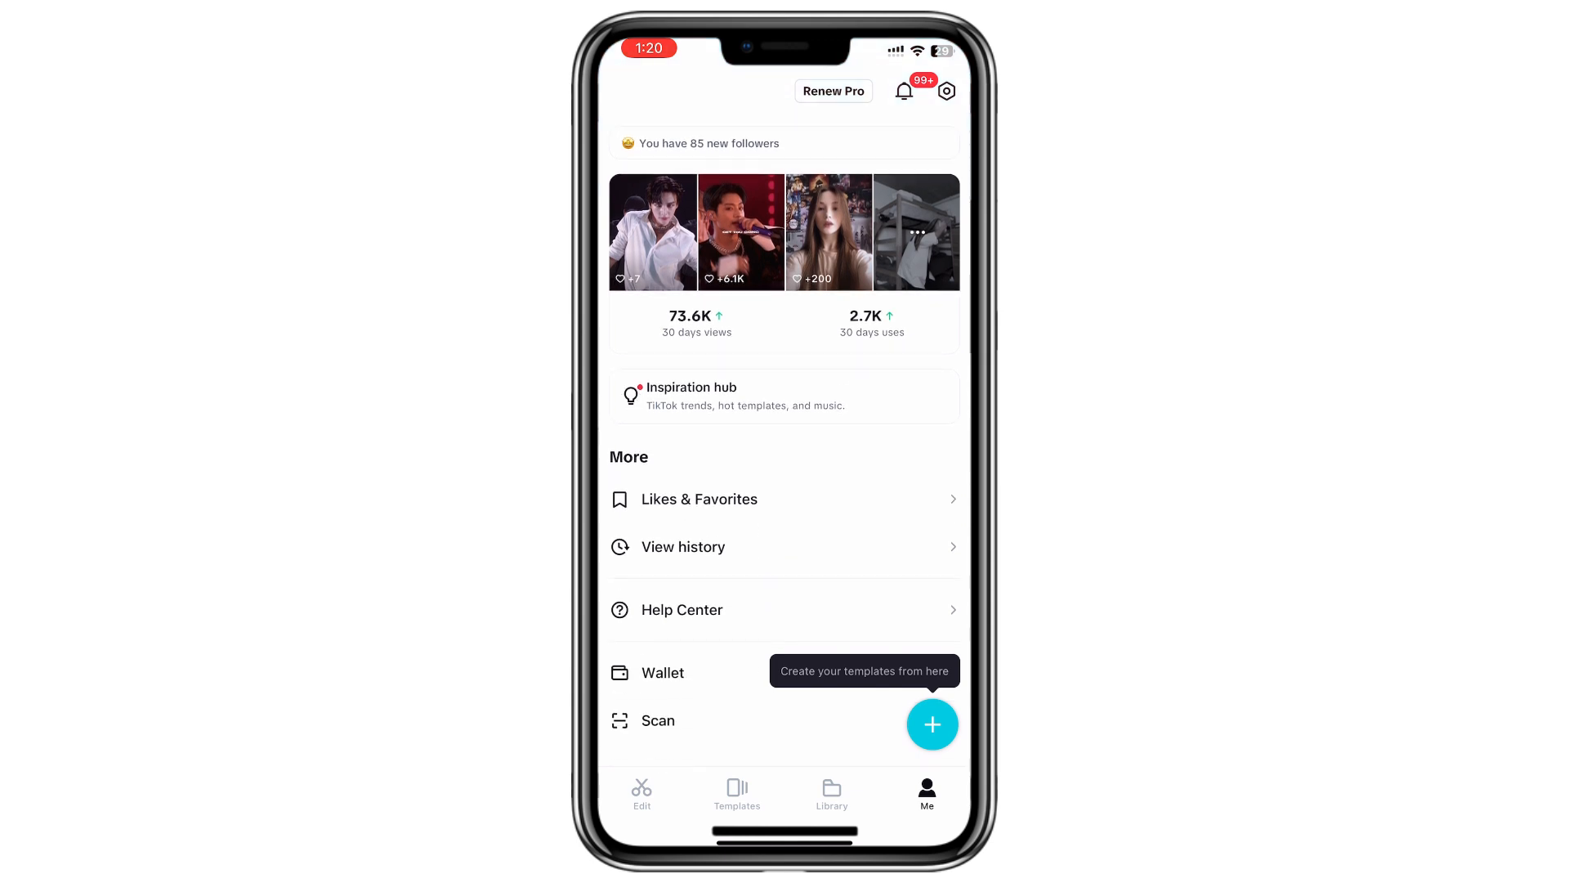
pyautogui.click(946, 91)
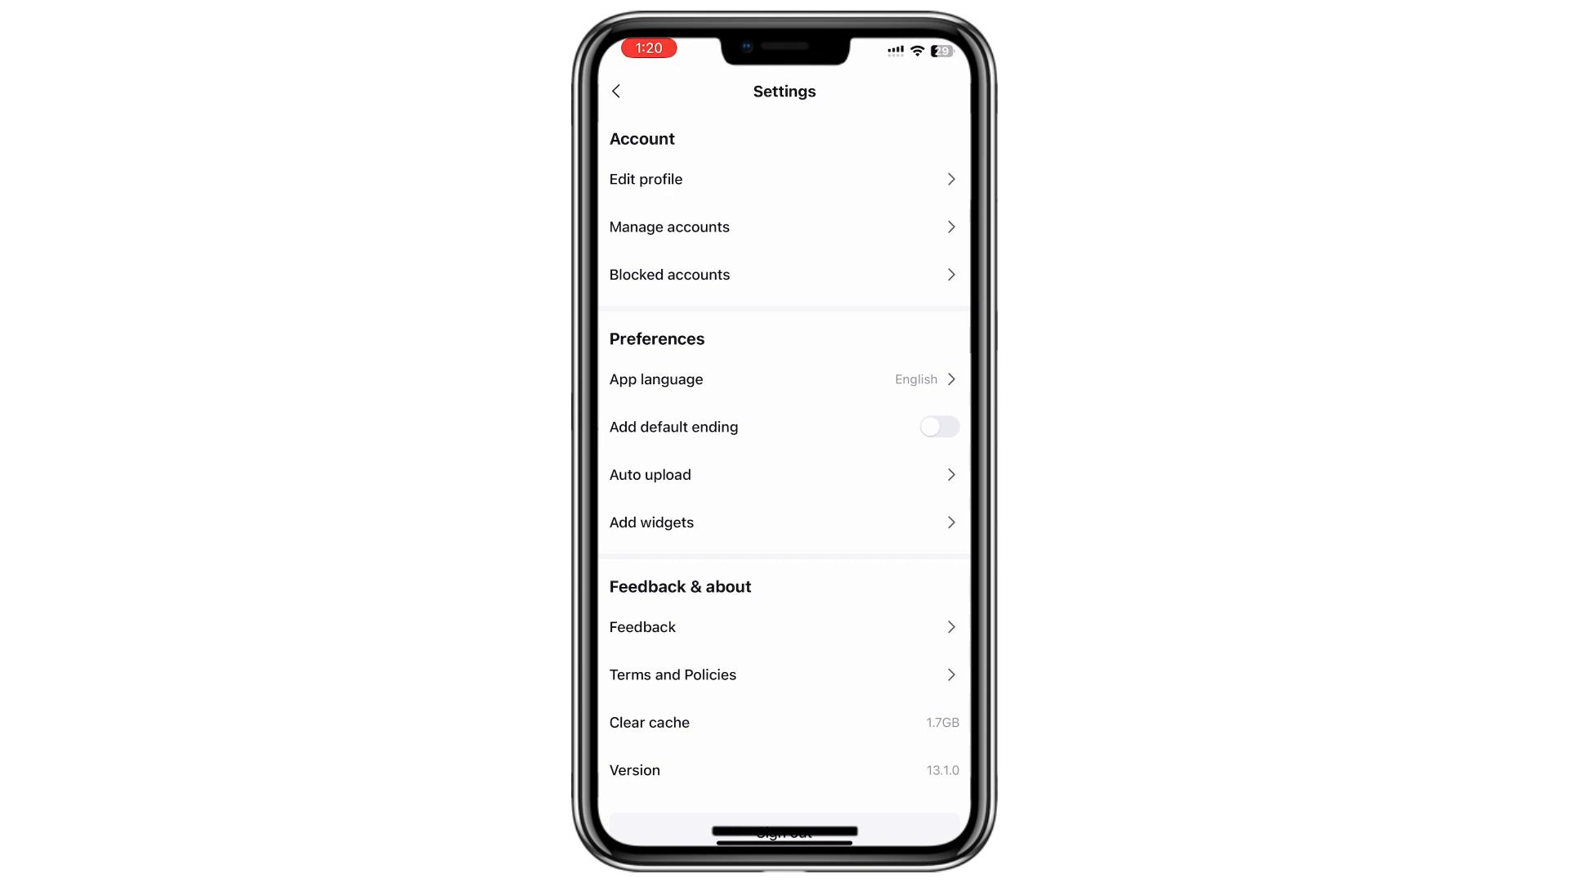
pyautogui.click(648, 722)
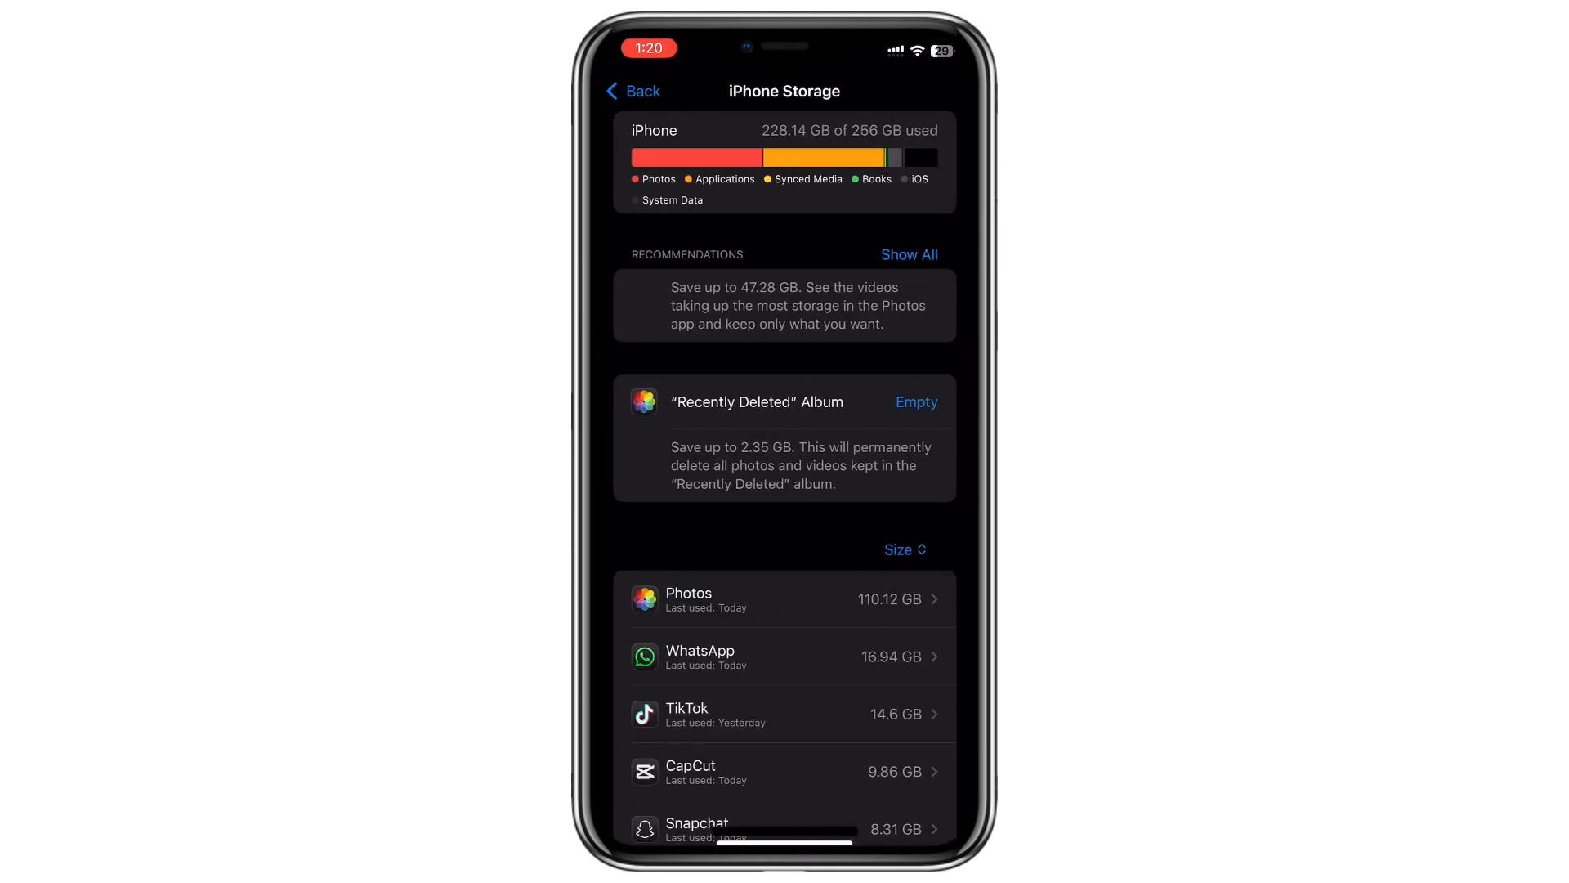
# Start offloading CapCut from its iPhone Storage details page
pyautogui.scroll(-3)
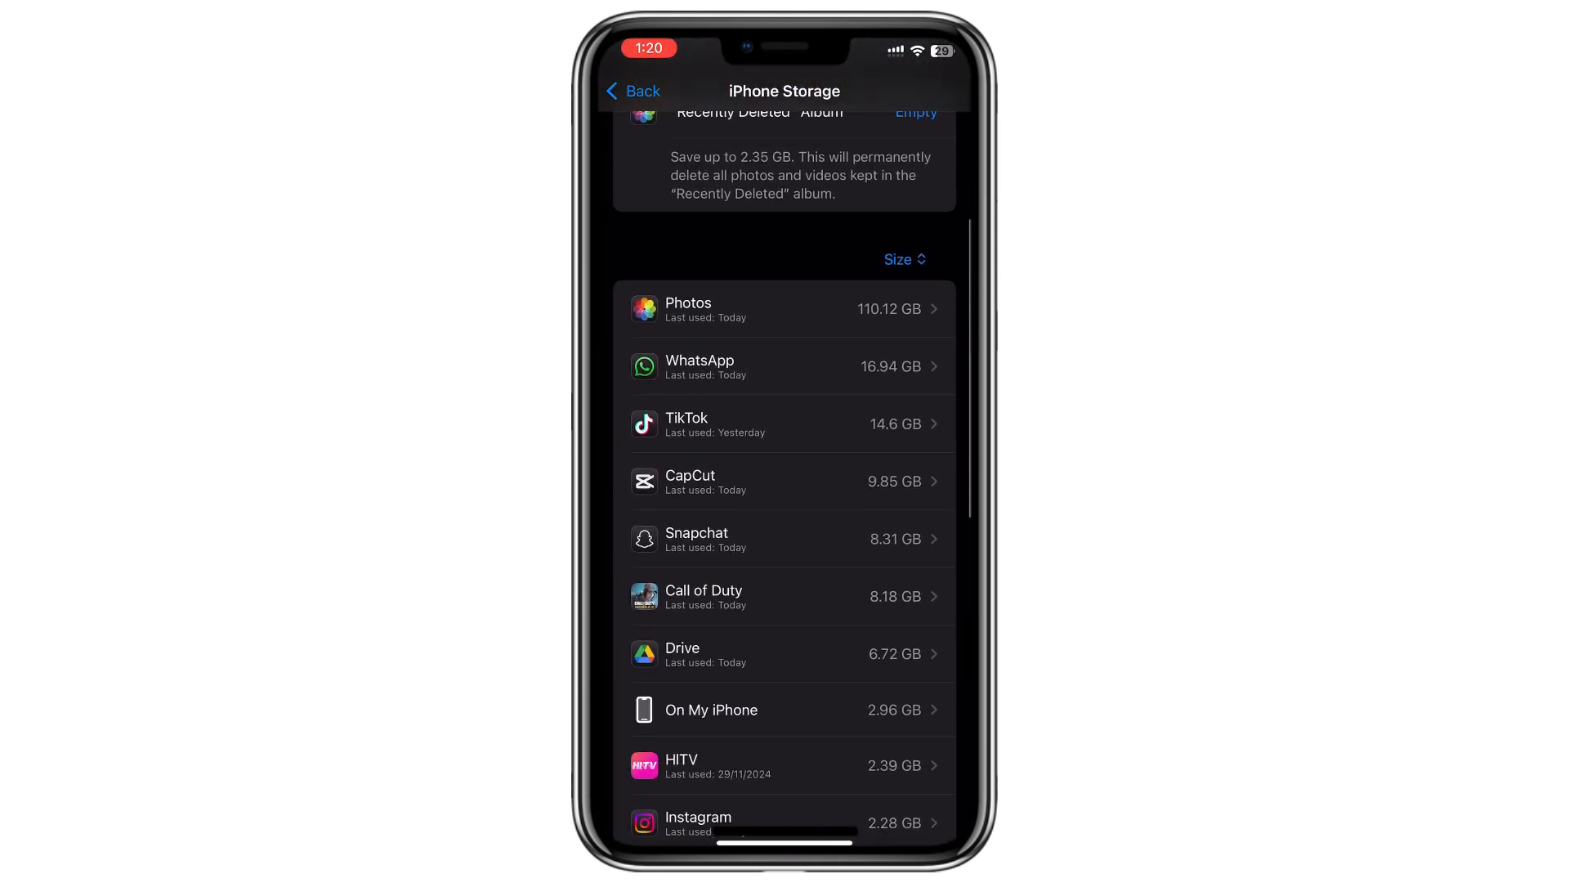
pyautogui.click(789, 481)
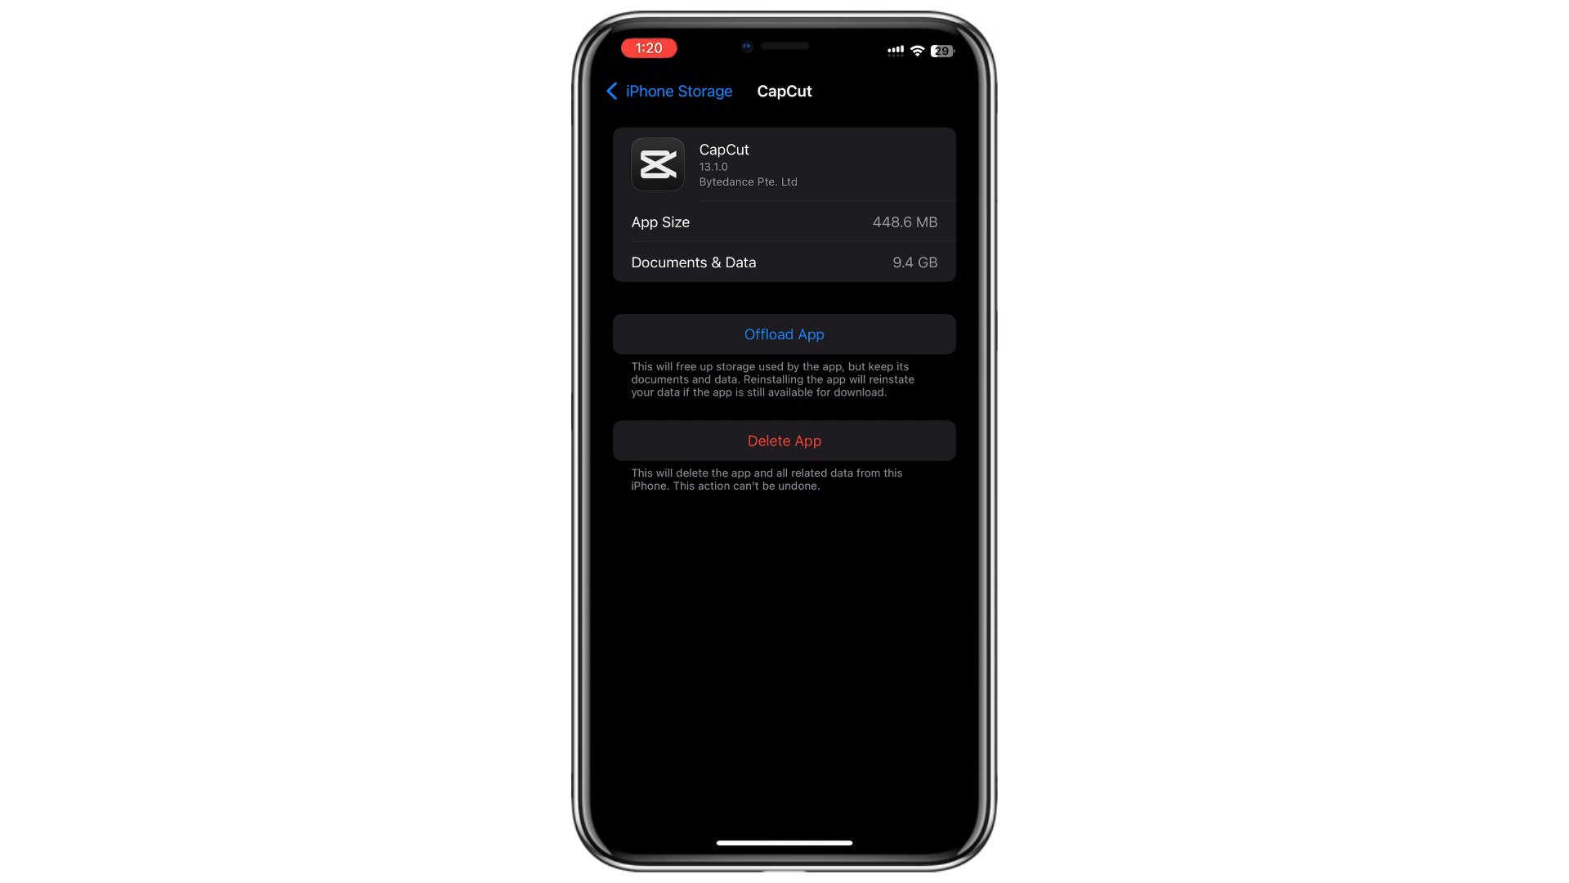
pyautogui.click(784, 333)
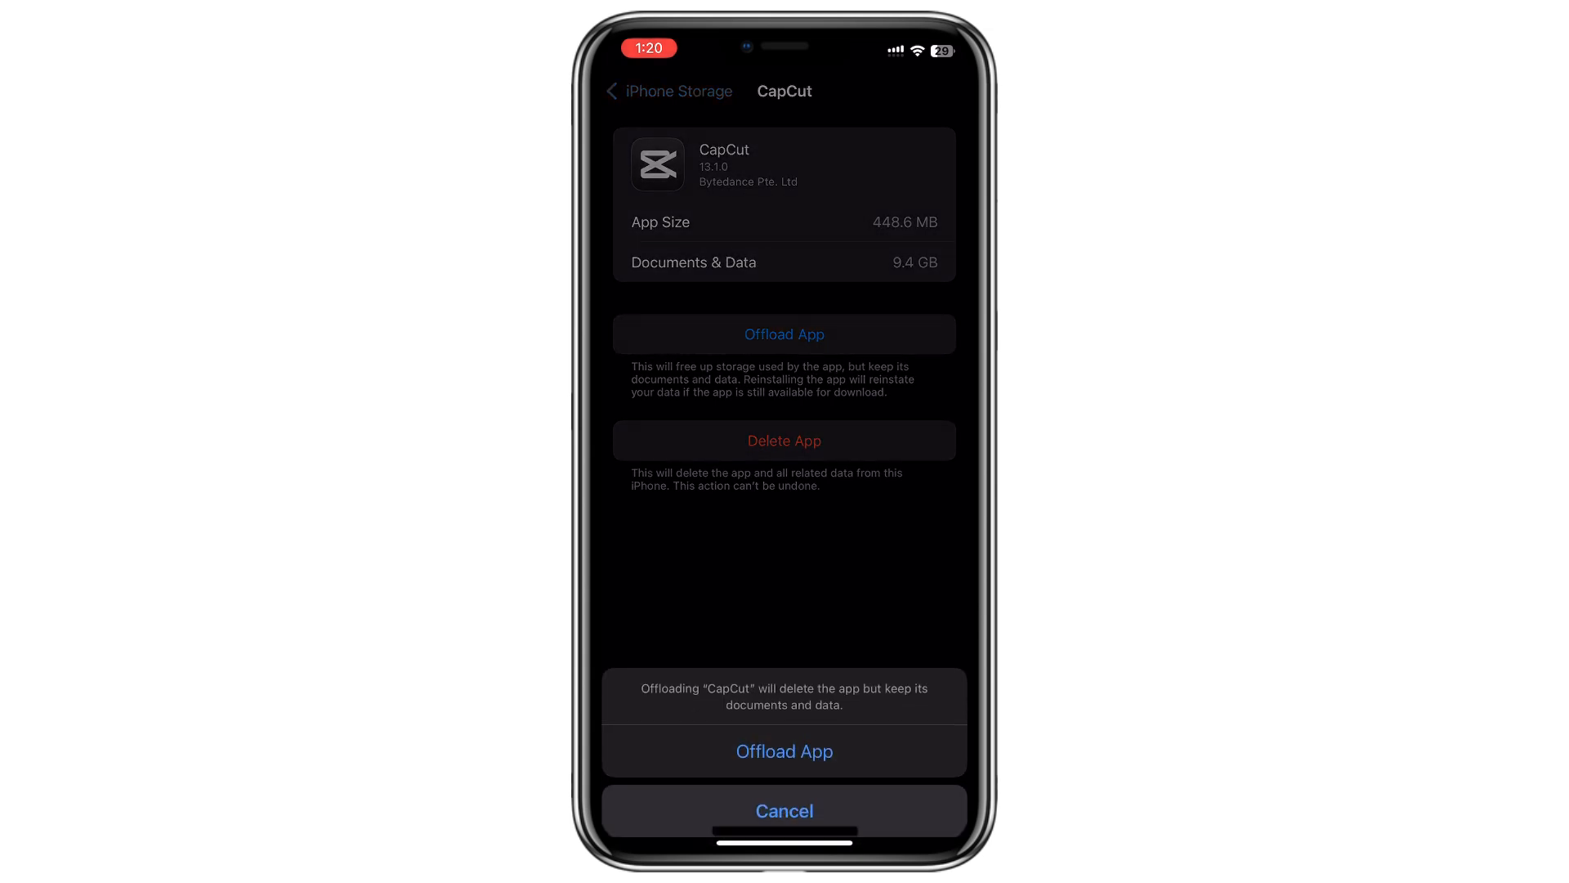
# Confirm the offload keeping 9.85 GB of data, then reinstall CapCut
pyautogui.click(784, 750)
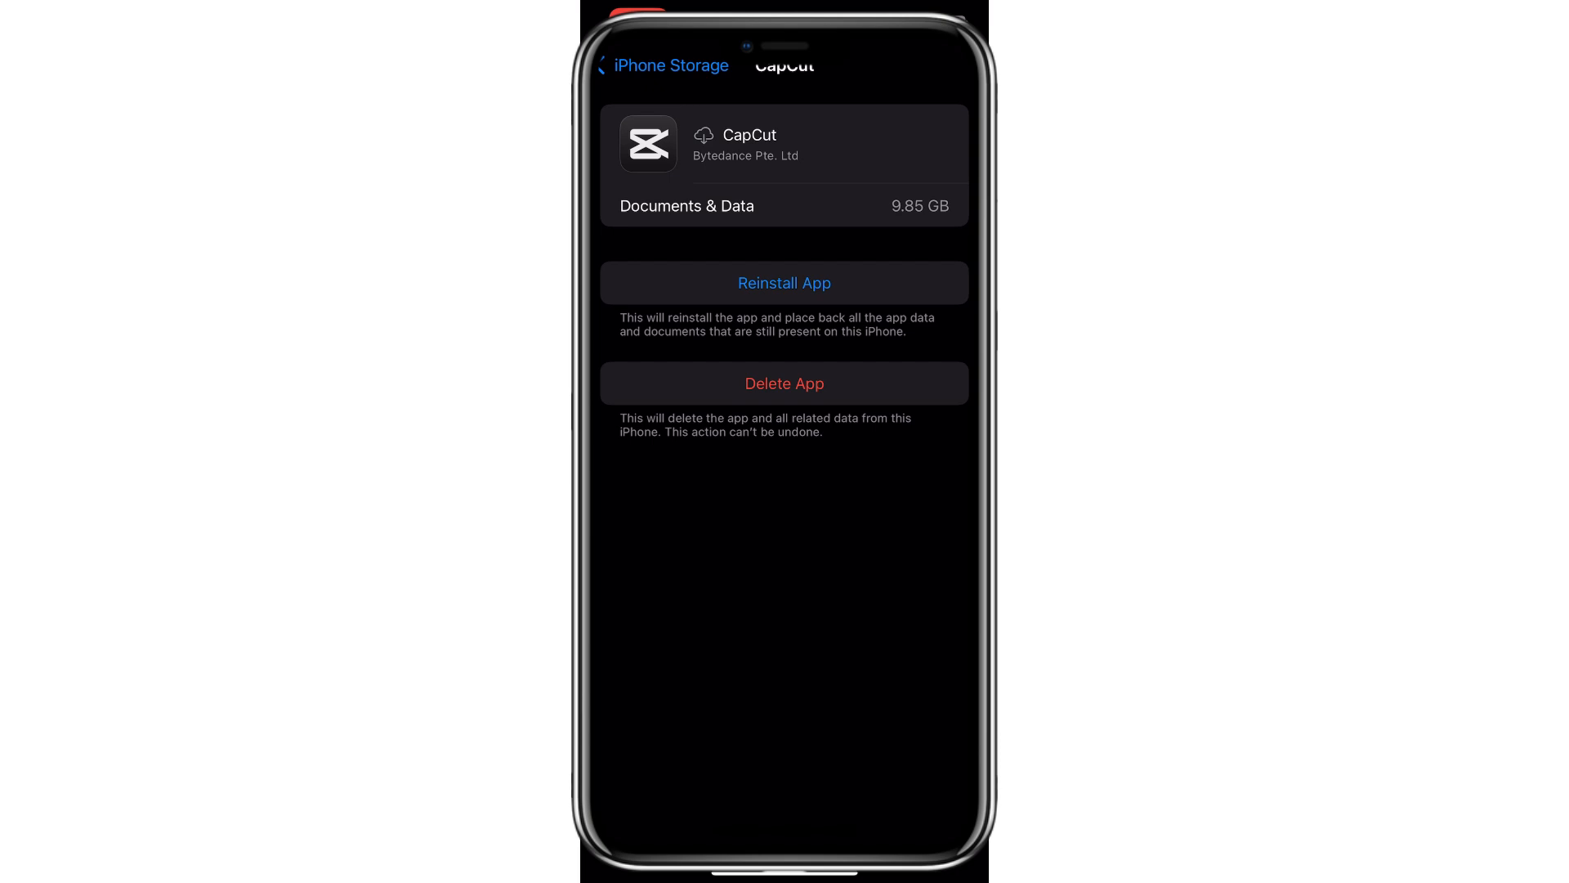
pyautogui.click(784, 282)
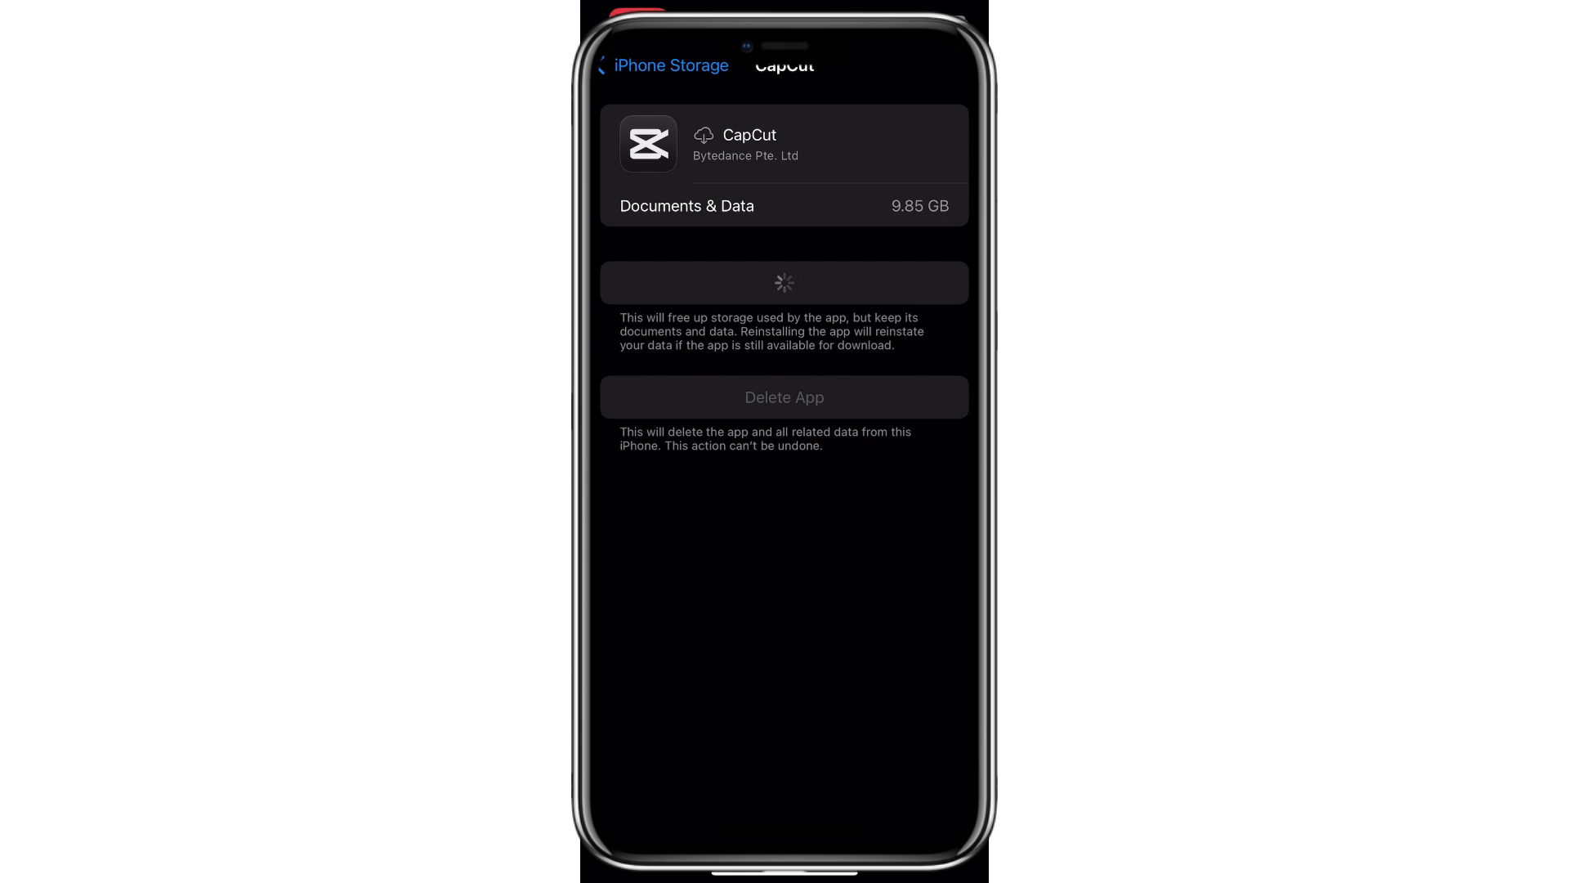
pyautogui.click(625, 65)
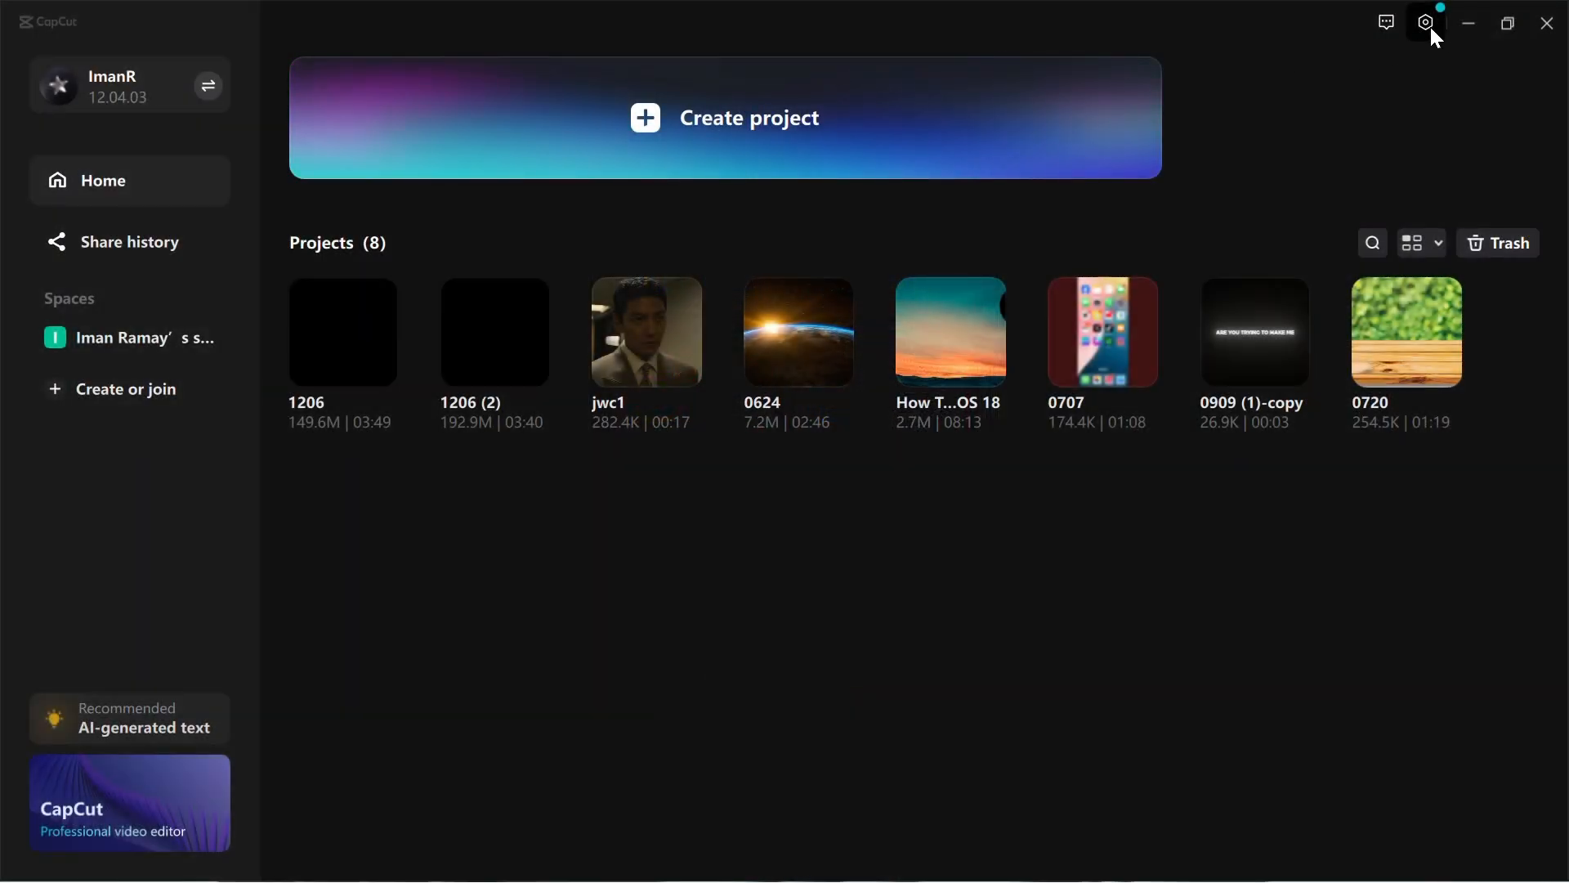
# Clear the desktop cache in Draft settings, shrinking it from 178.51MB to 1.84MB
pyautogui.click(1425, 22)
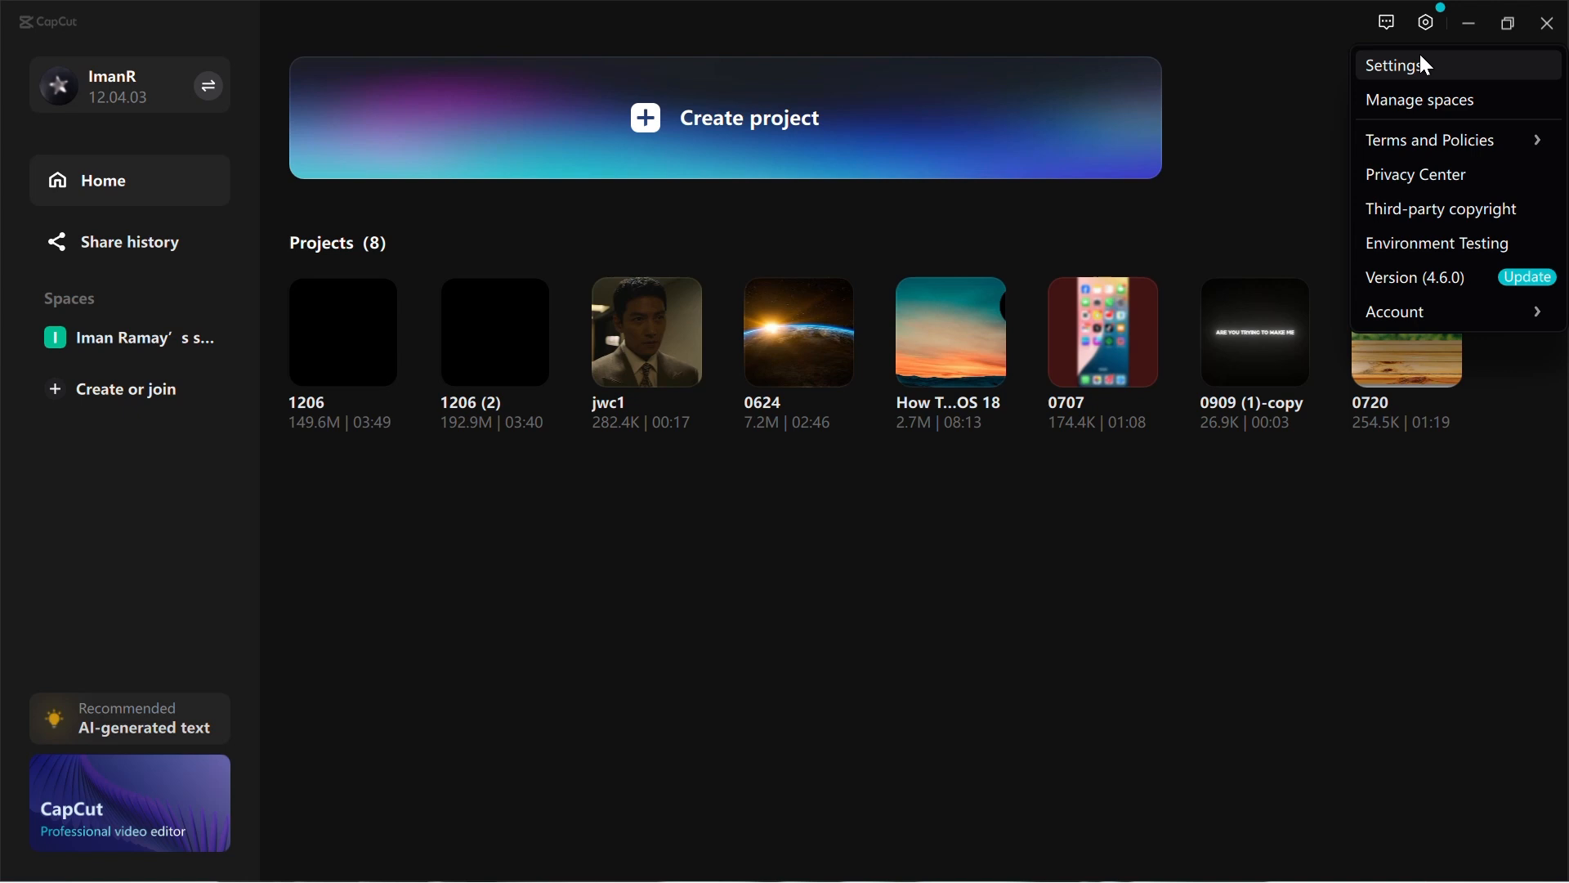
pyautogui.click(1395, 65)
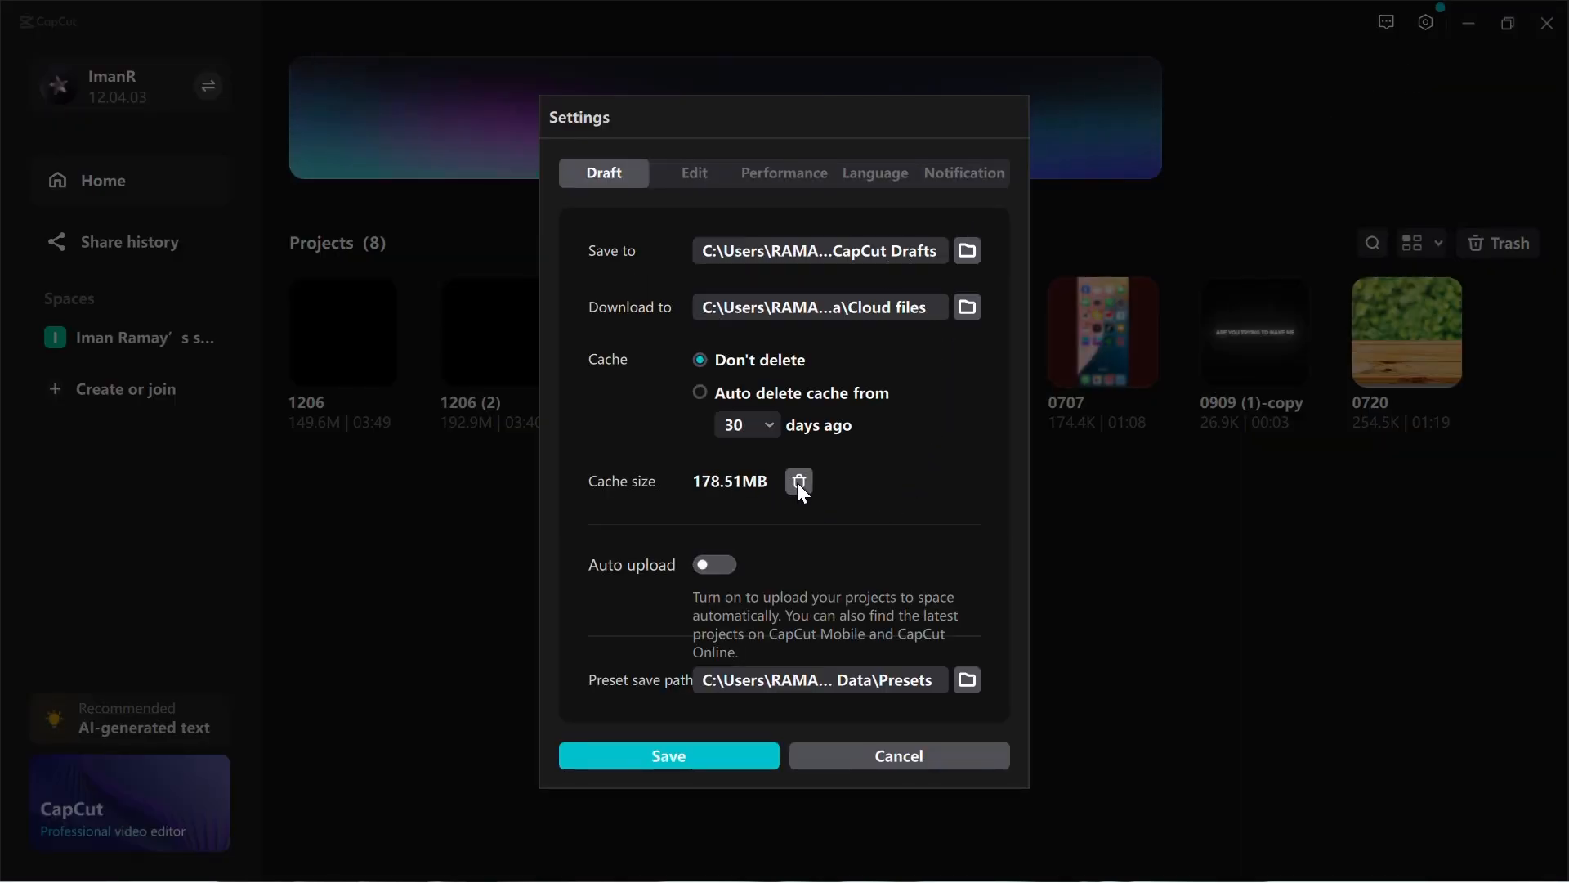
pyautogui.click(797, 482)
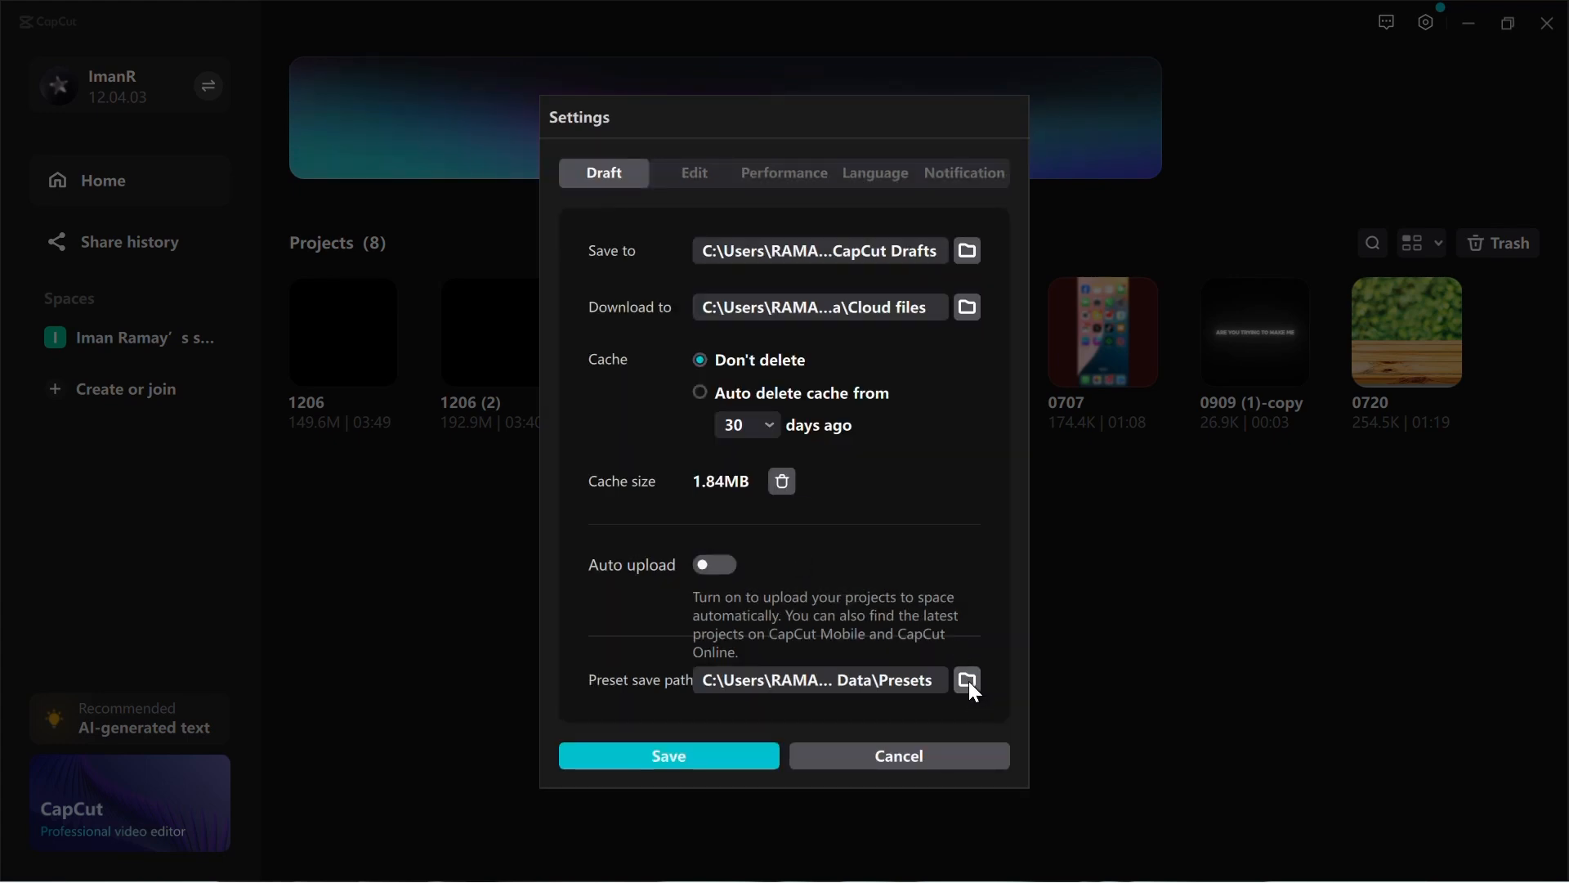
pyautogui.click(966, 679)
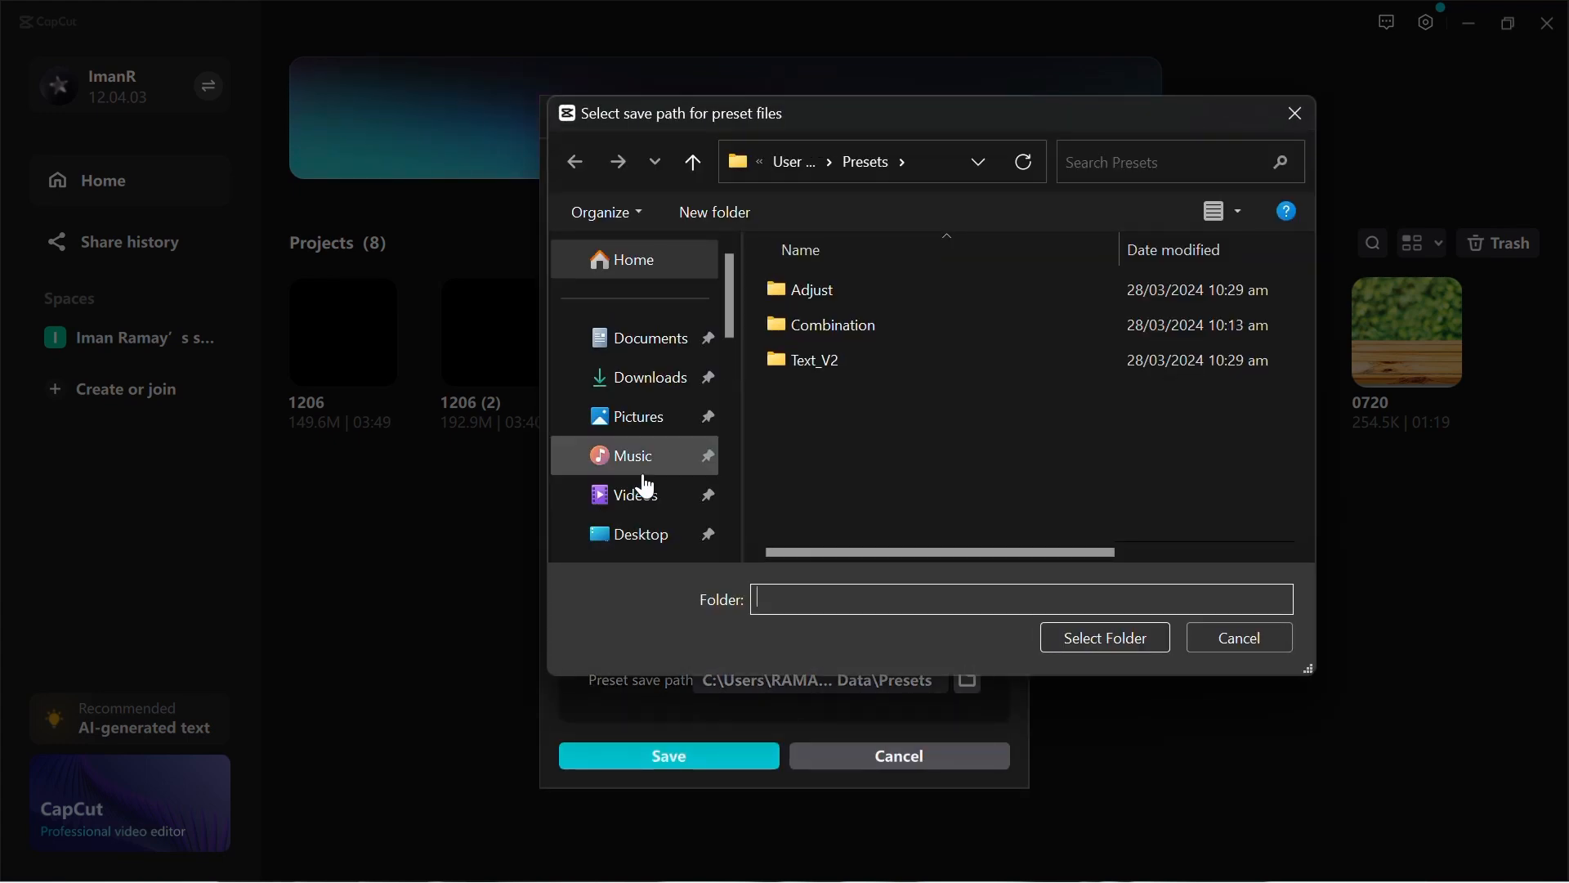
pyautogui.click(637, 291)
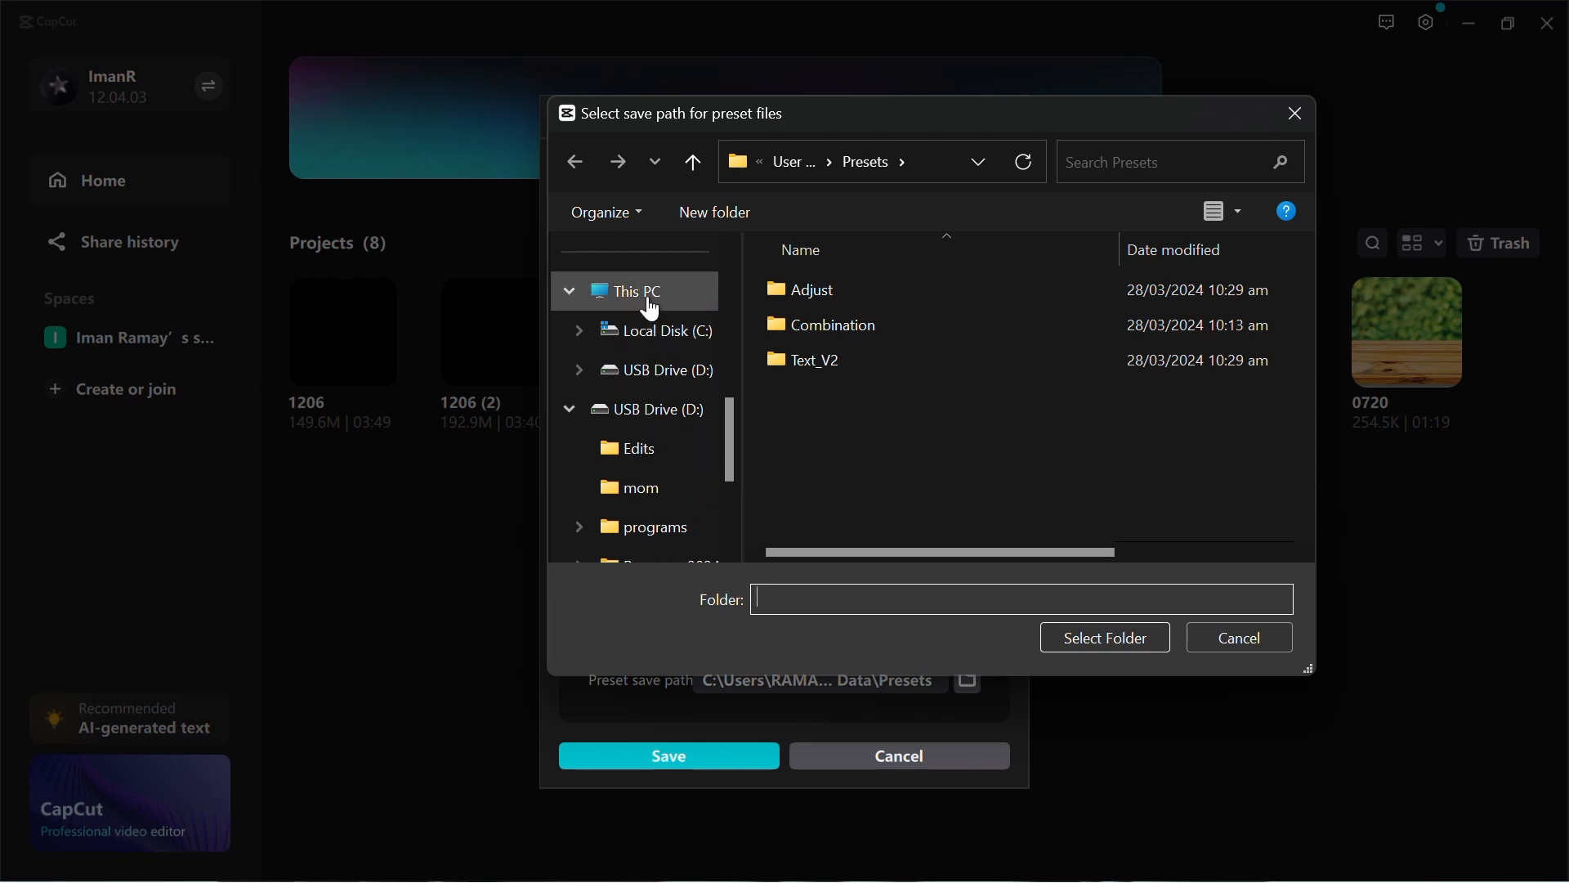
pyautogui.click(632, 291)
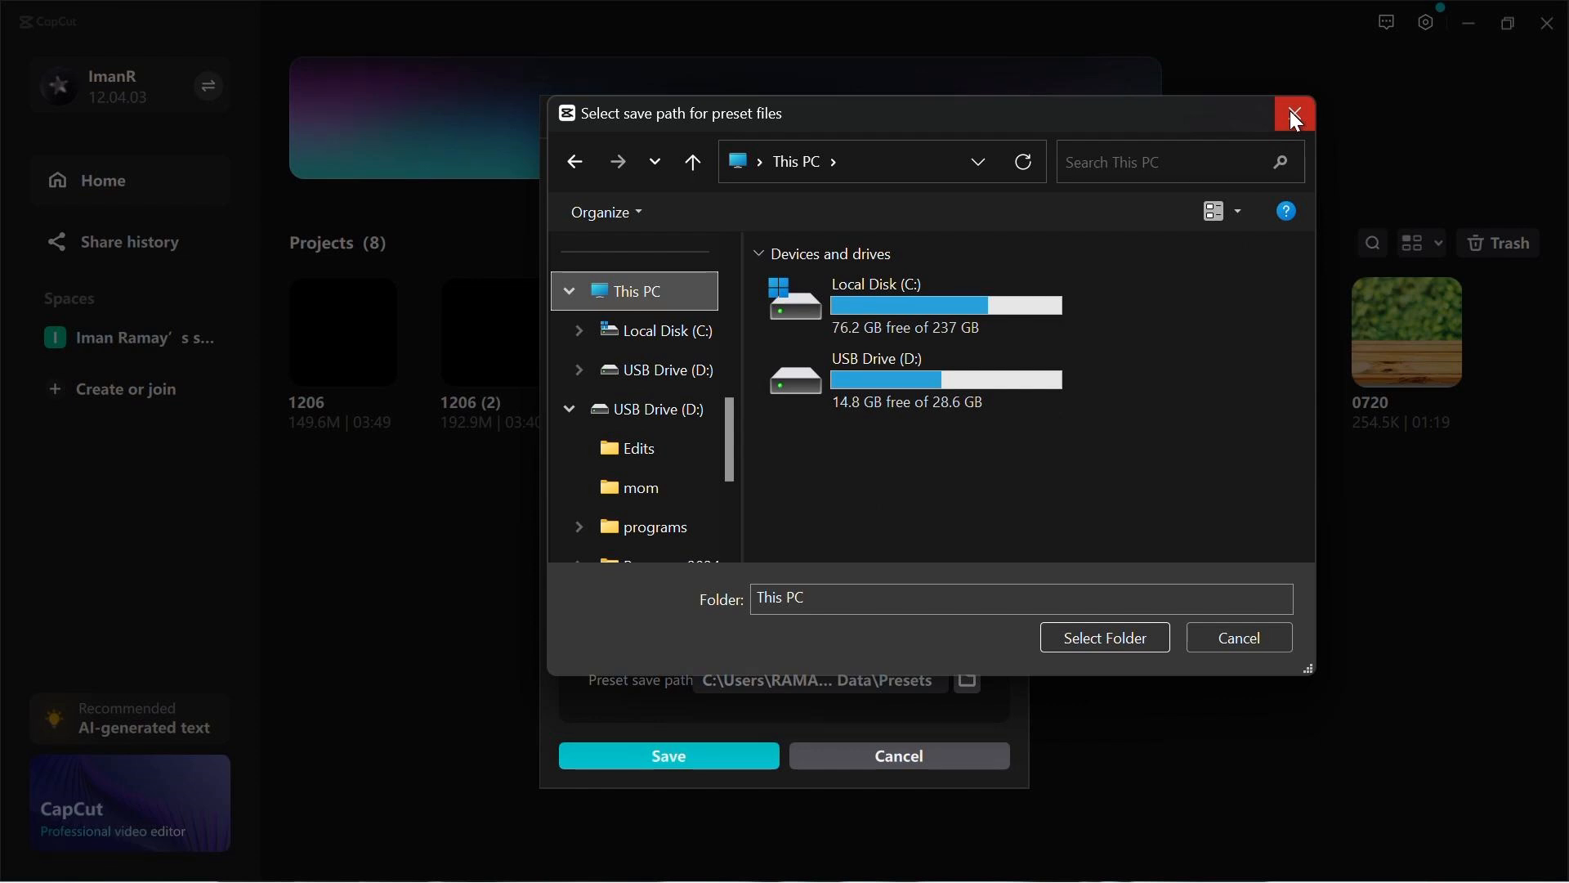
pyautogui.click(1291, 113)
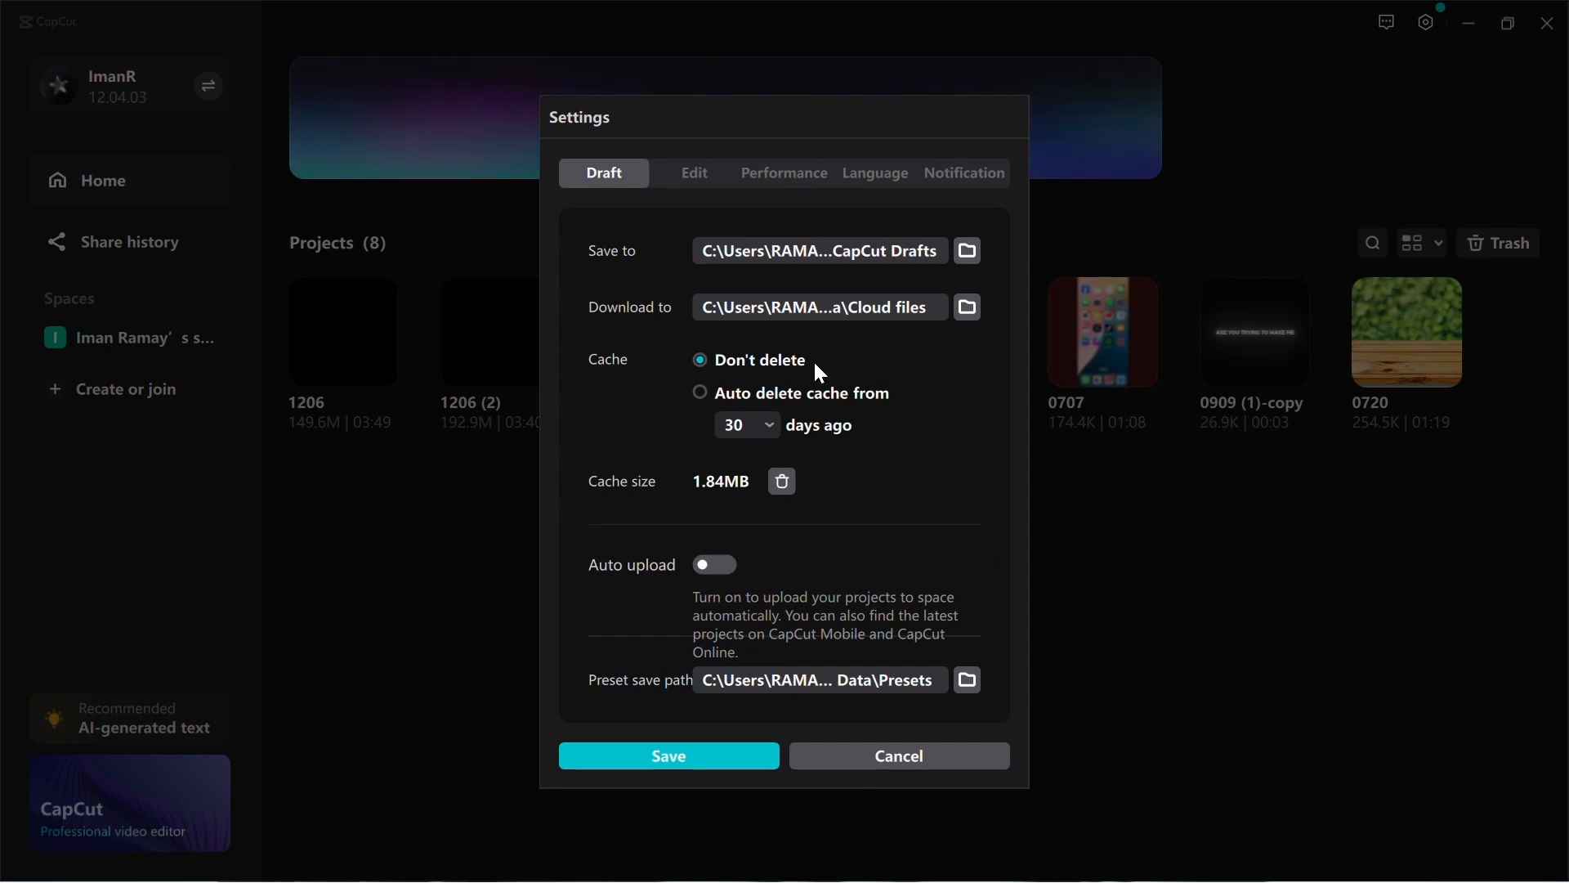
# Enable automatic cache deletion with a 15-day age limit
pyautogui.click(700, 392)
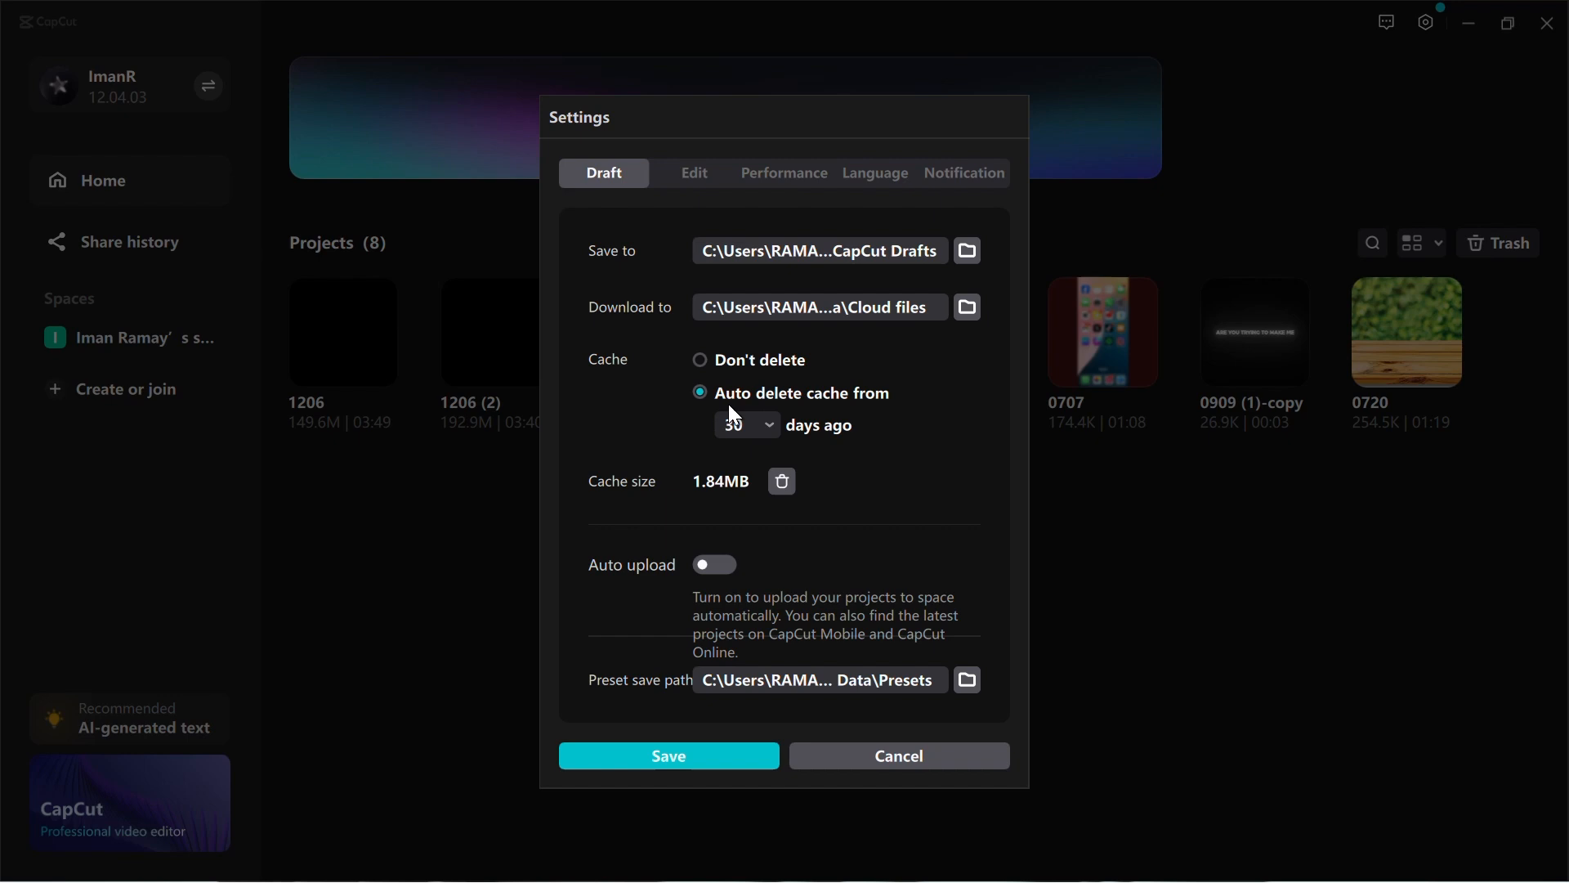
pyautogui.click(745, 424)
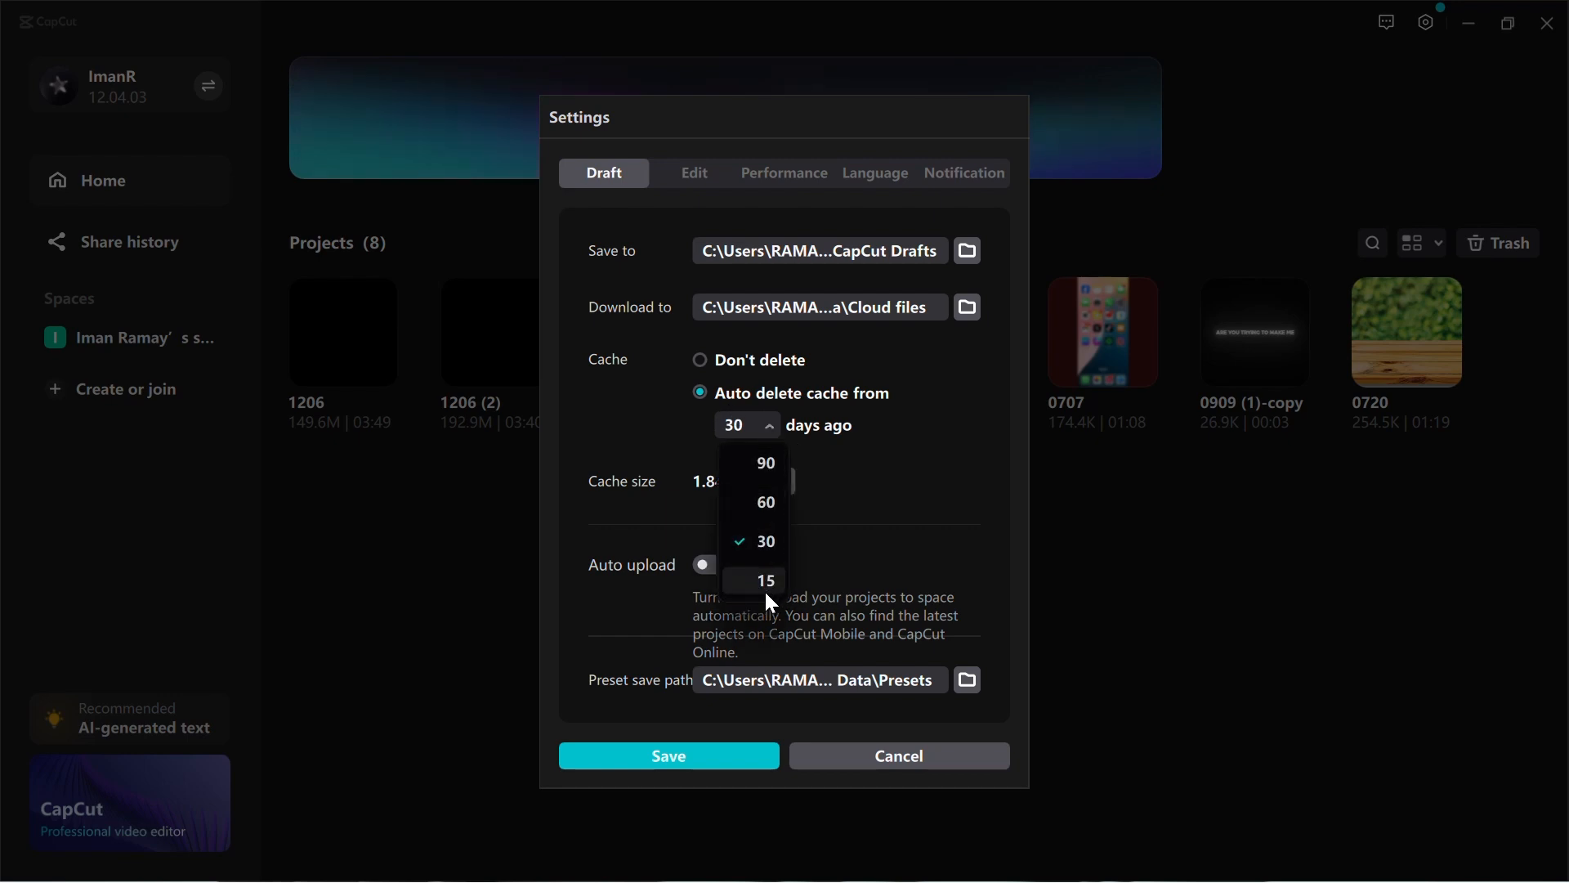
pyautogui.click(765, 580)
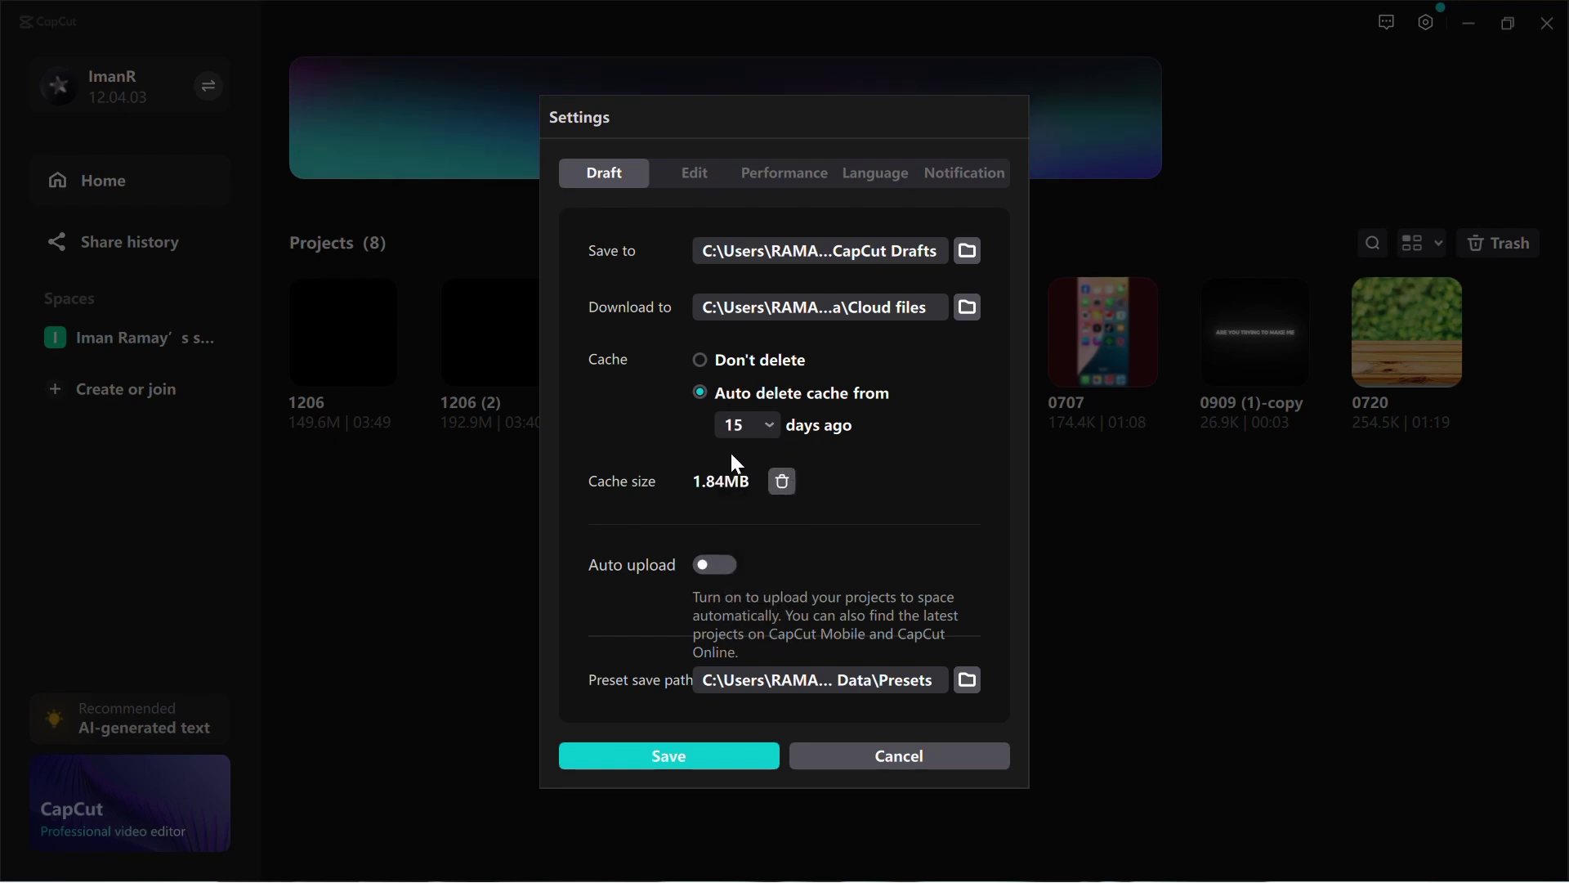
pyautogui.moveTo(904, 446)
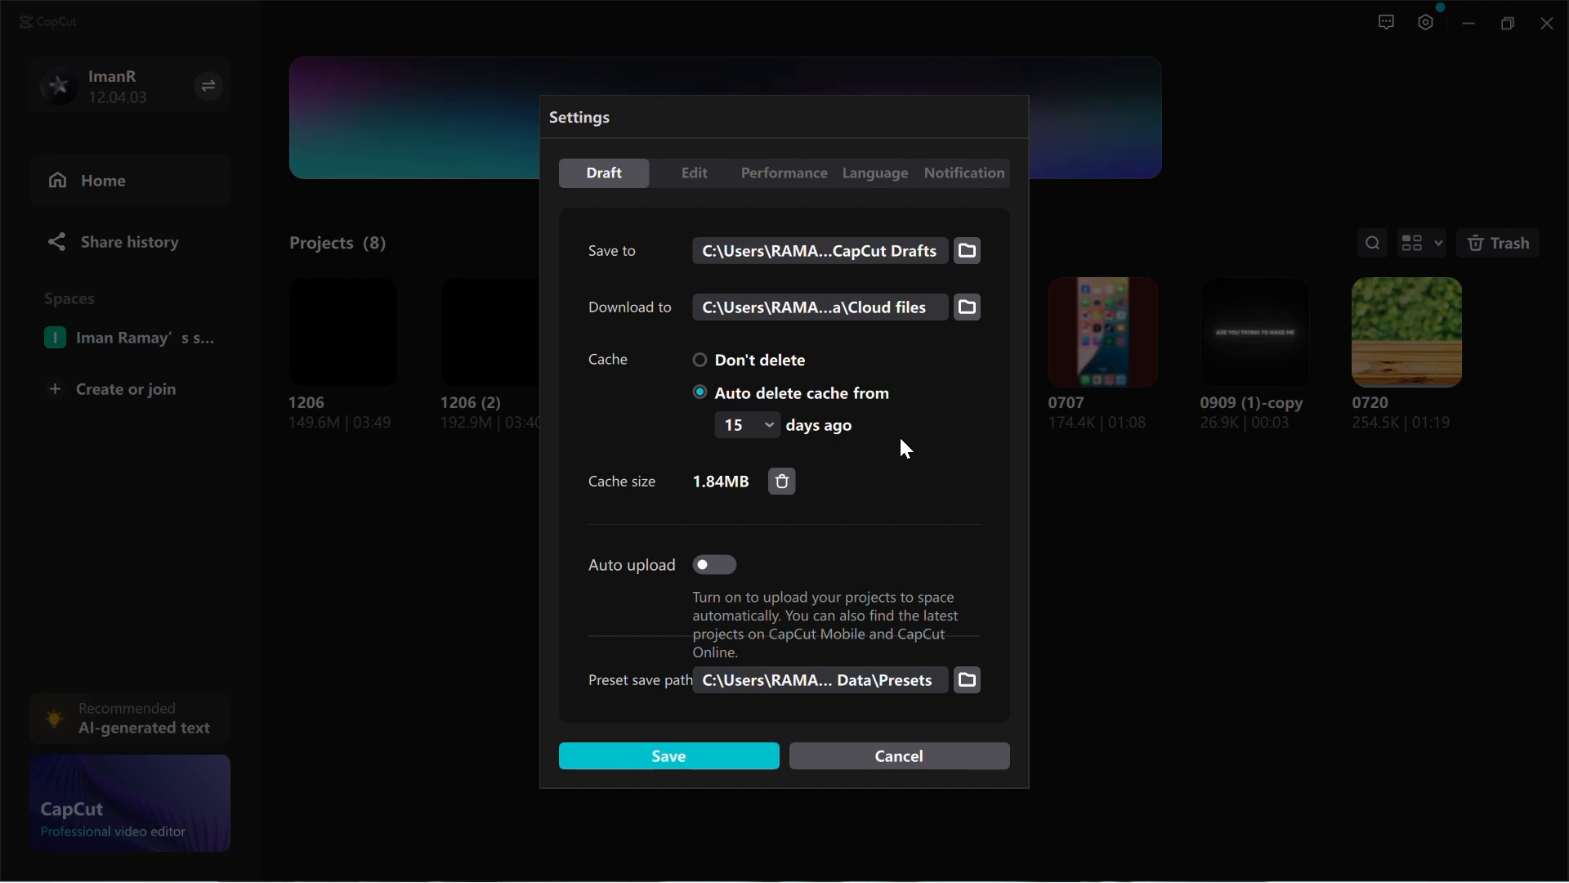